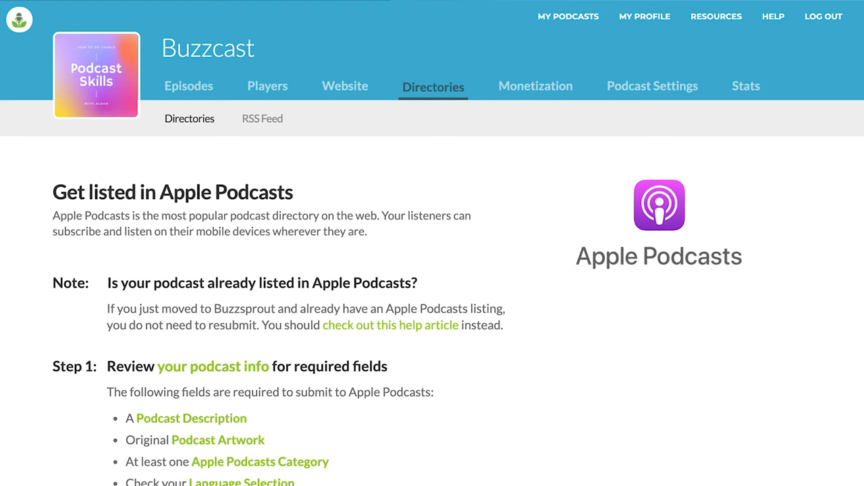
pyautogui.scroll(-3)
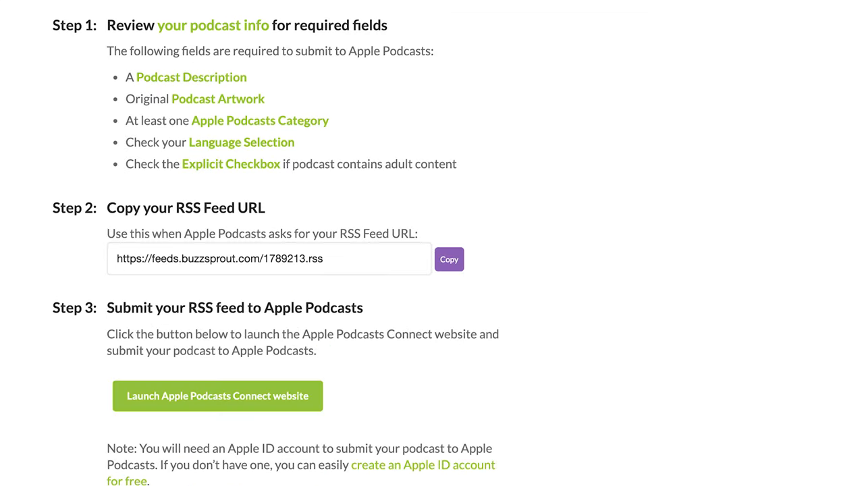
pyautogui.scroll(-3)
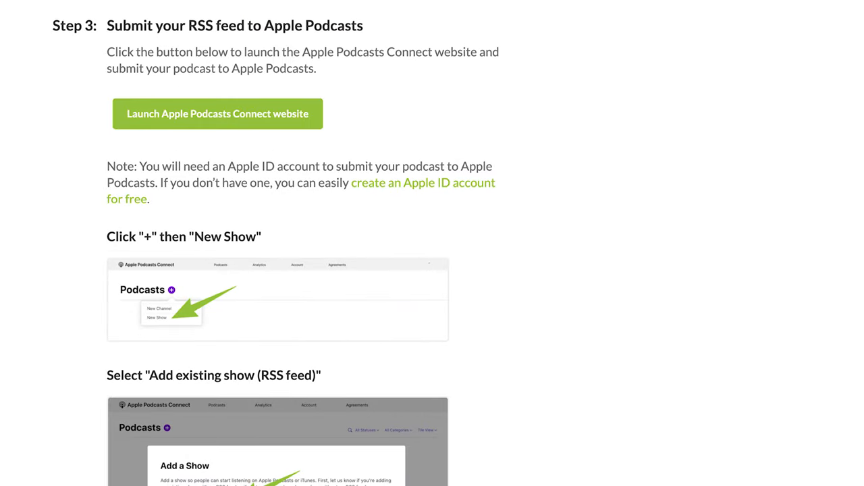
pyautogui.scroll(-3)
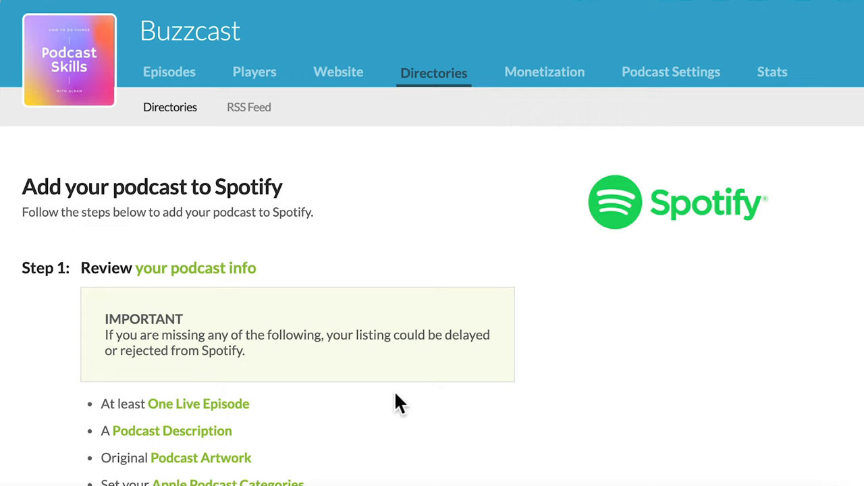
pyautogui.scroll(-3)
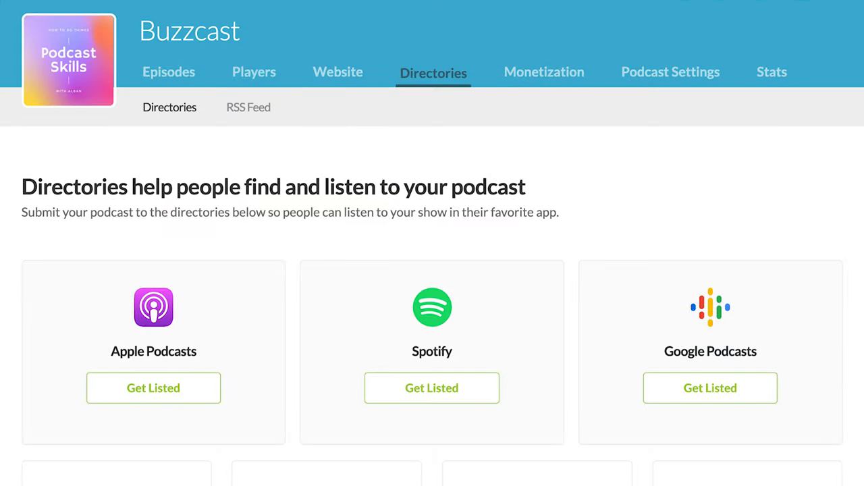
pyautogui.scroll(-3)
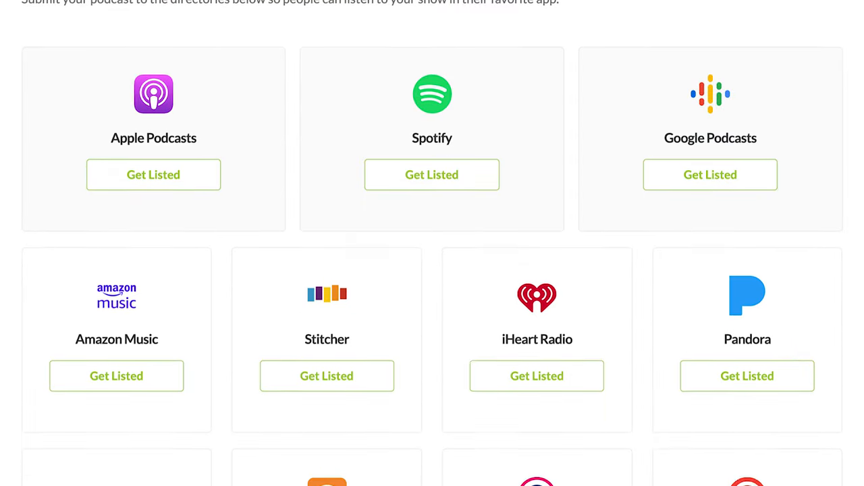
pyautogui.scroll(-3)
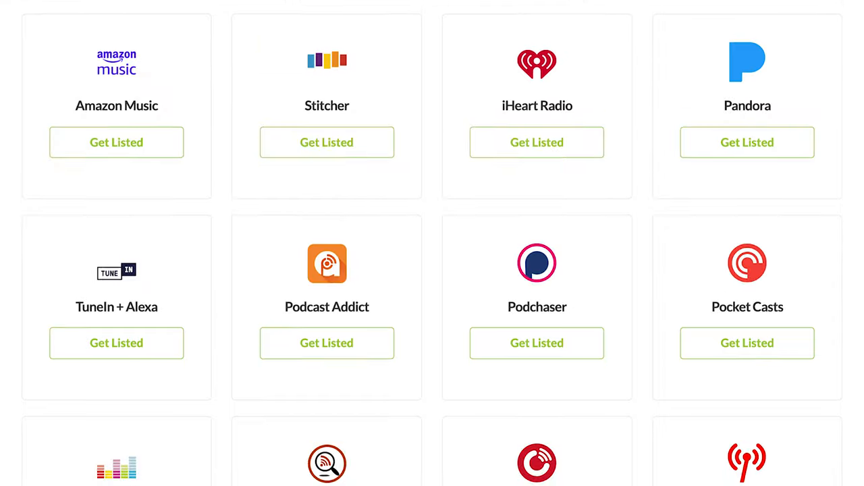
pyautogui.scroll(-3)
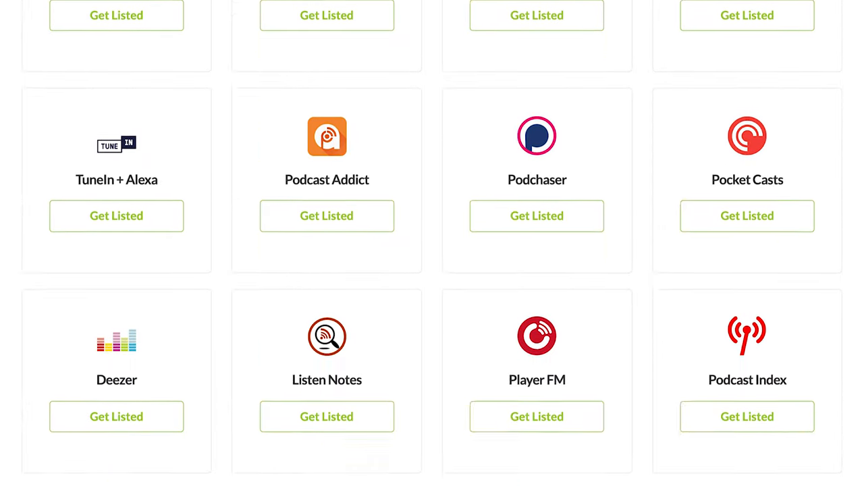